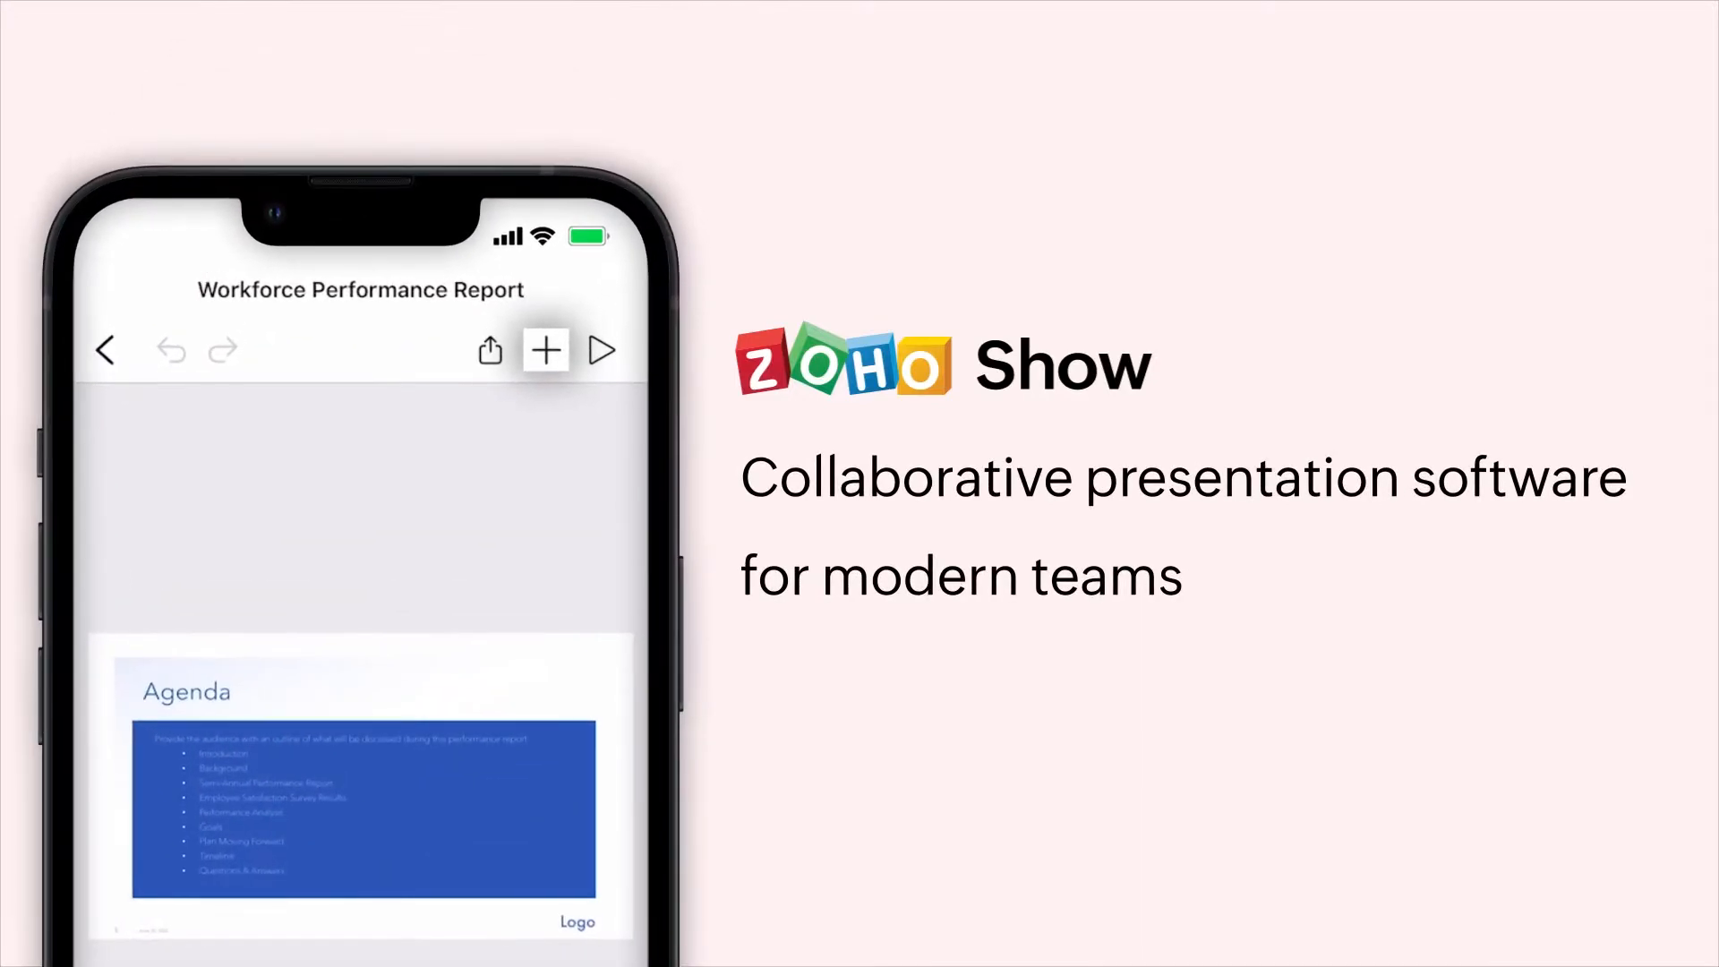
# Step: Search the iPhone for 'Zoho Show' to find the Show app
pyautogui.click(489, 350)
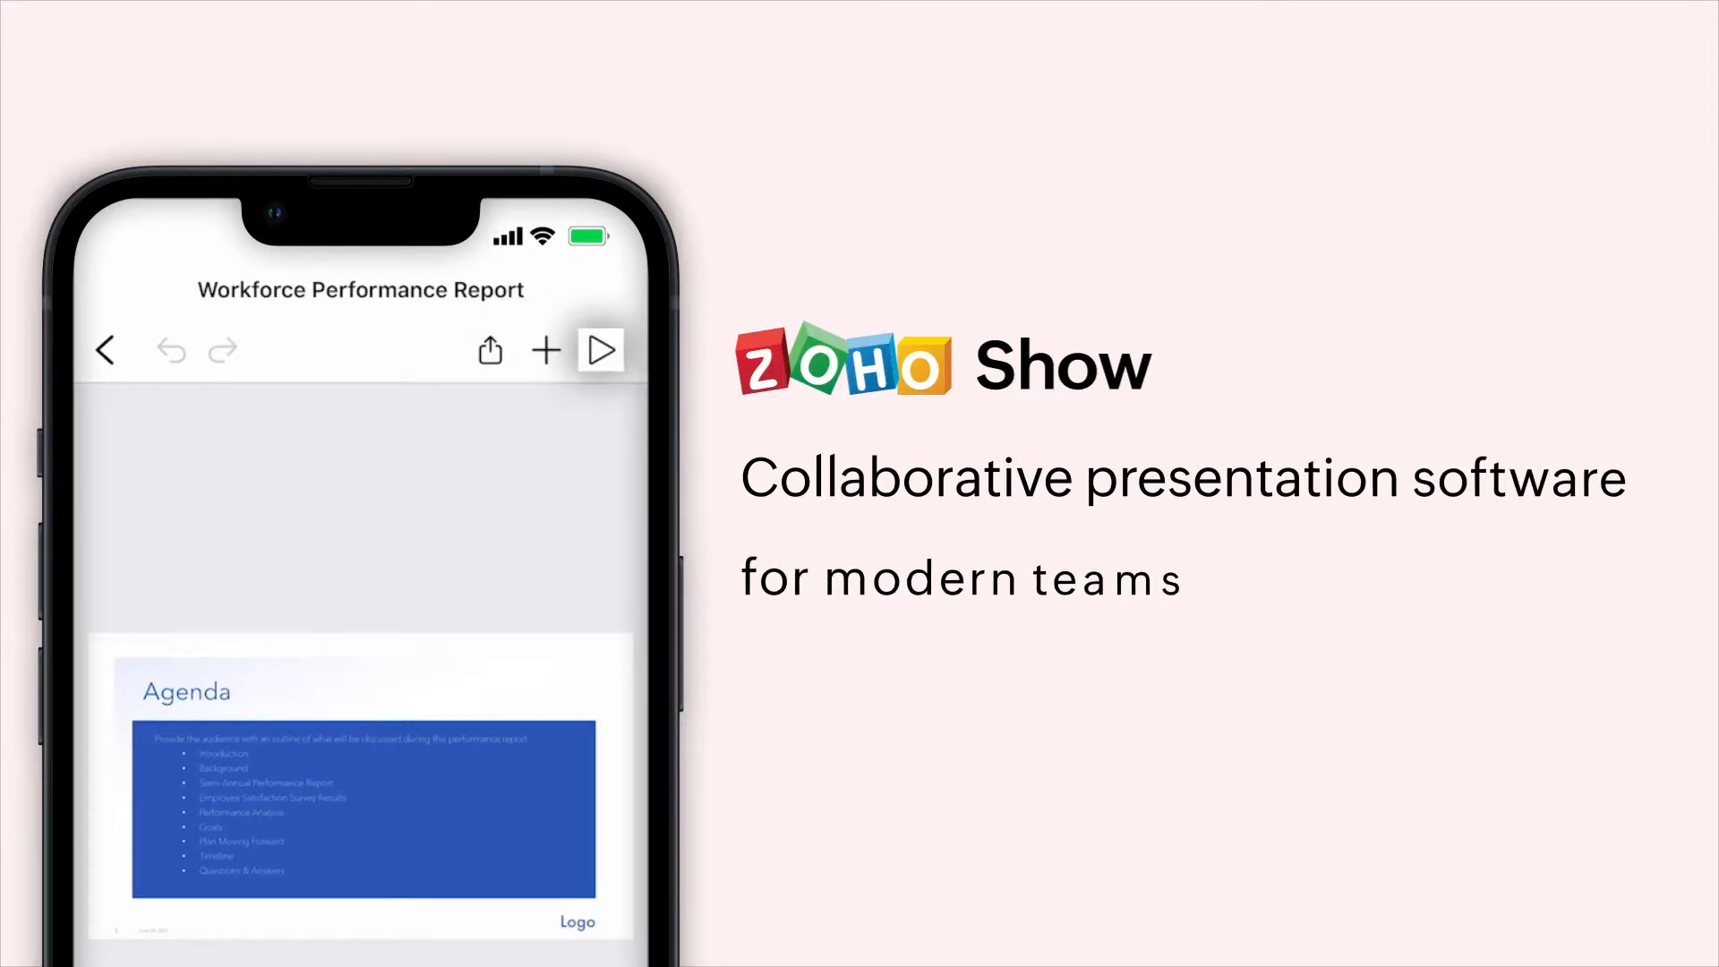
pyautogui.click(544, 350)
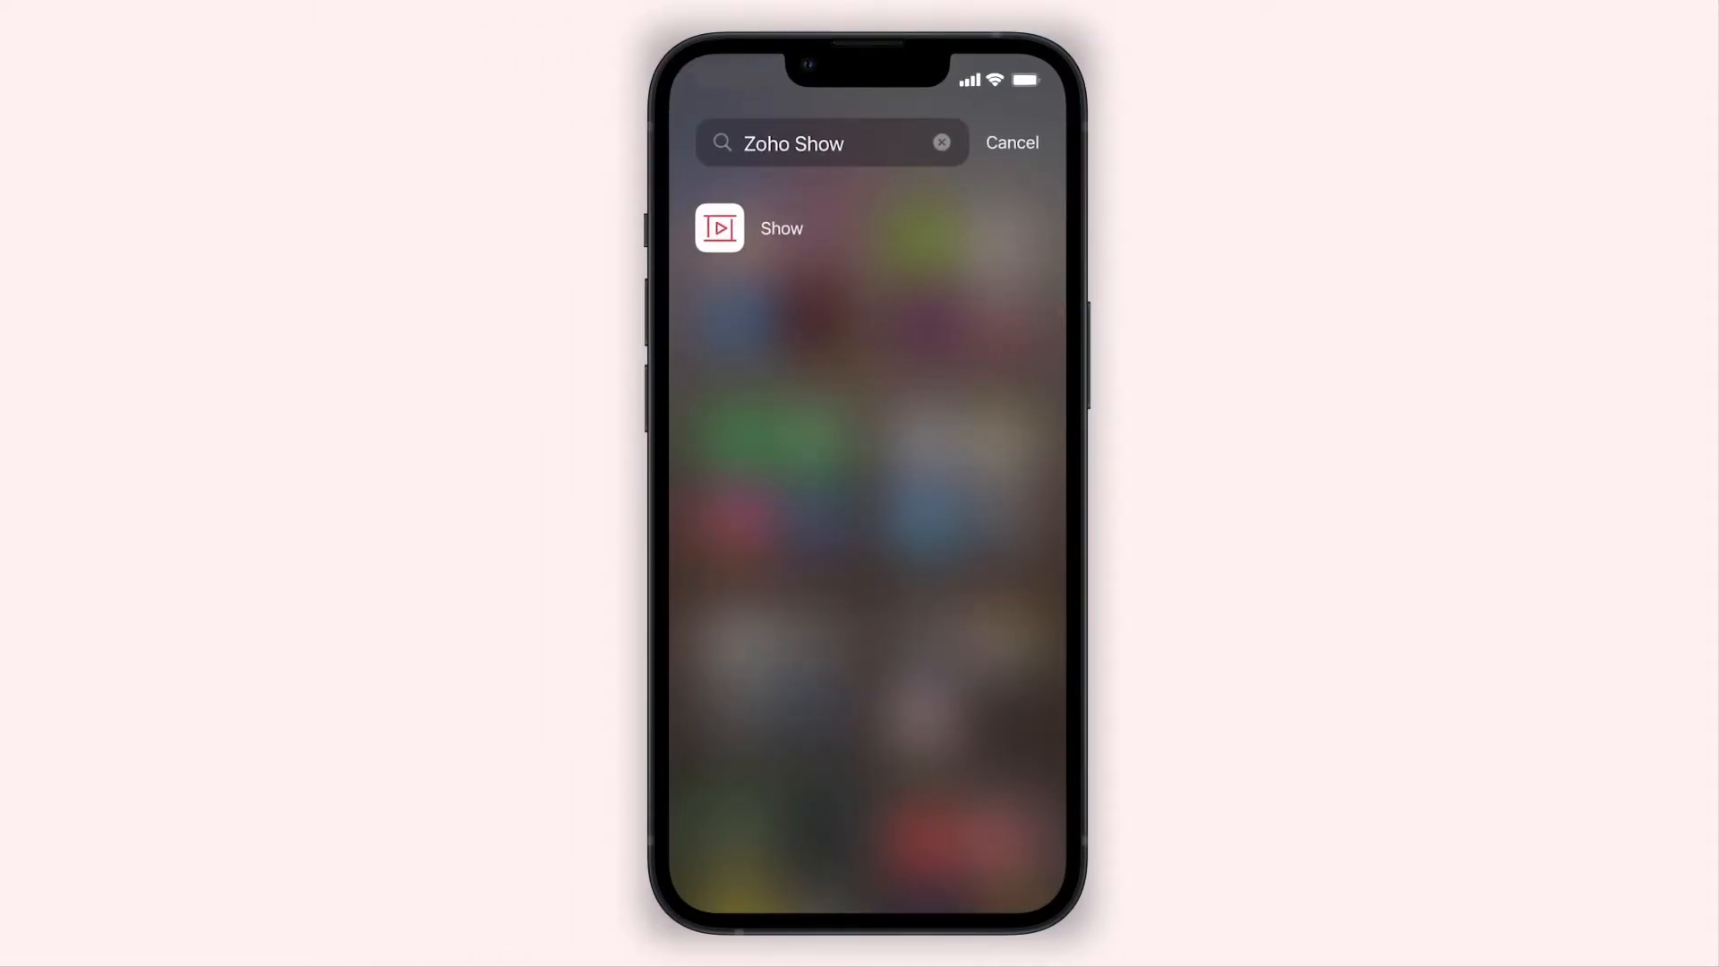
# Step: Launch Show, start a new presentation, and browse the themes gallery toward Templates
pyautogui.click(718, 227)
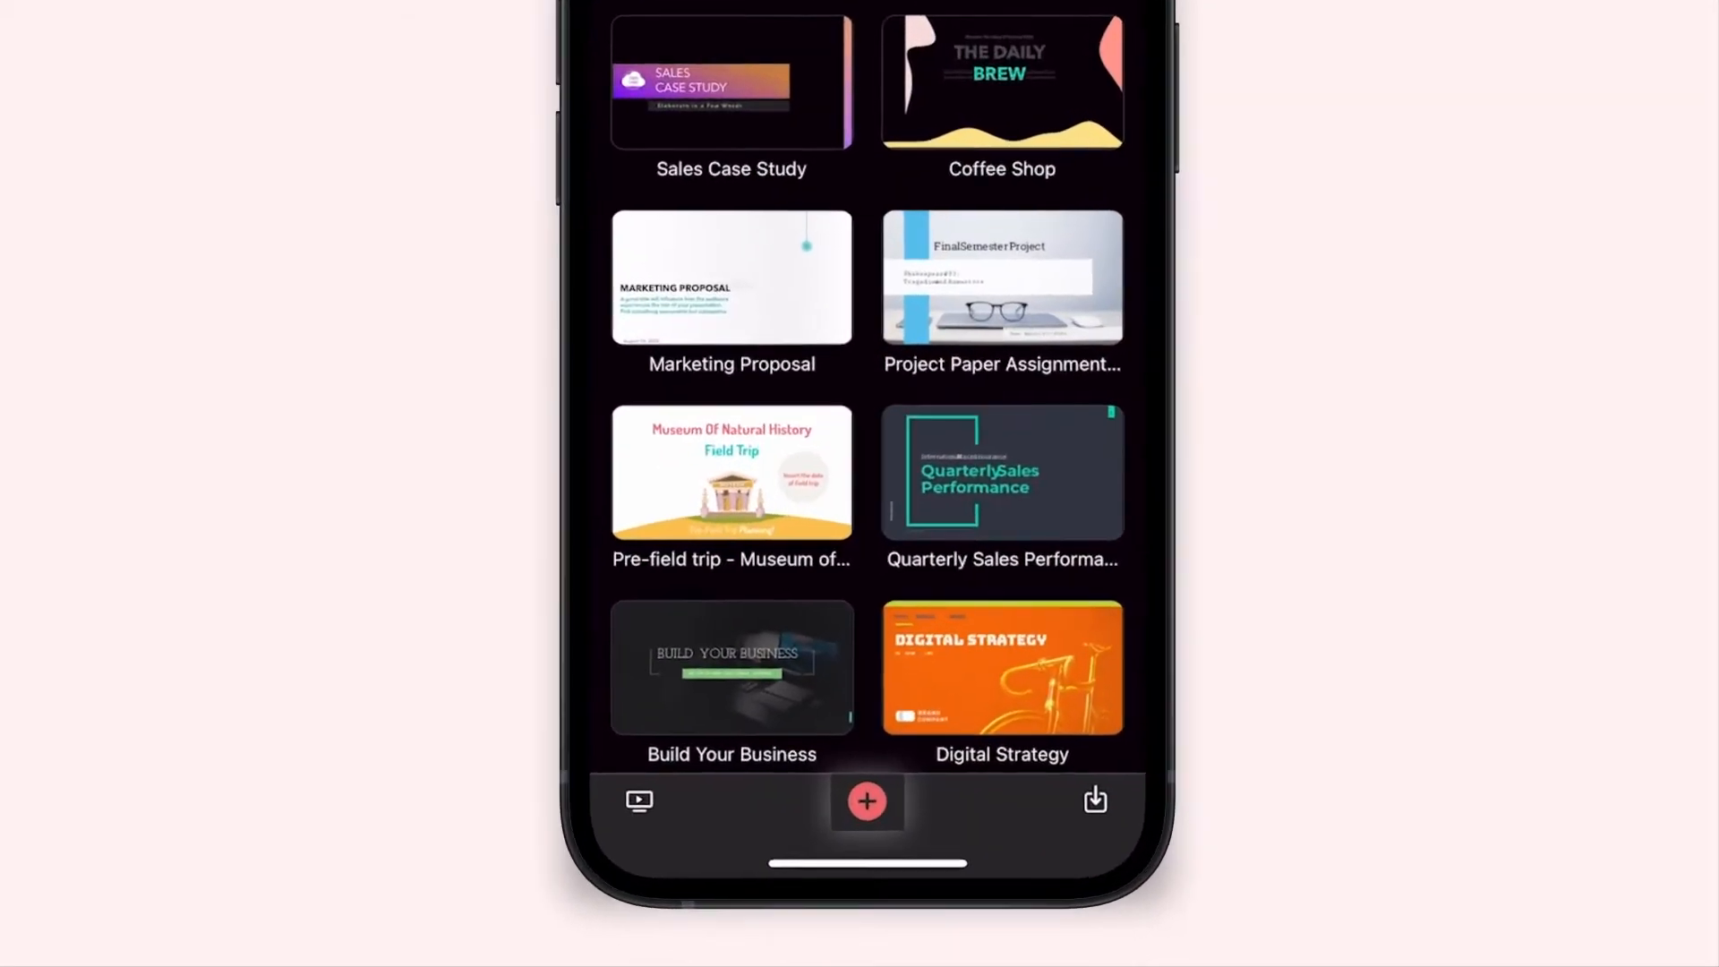
pyautogui.click(865, 802)
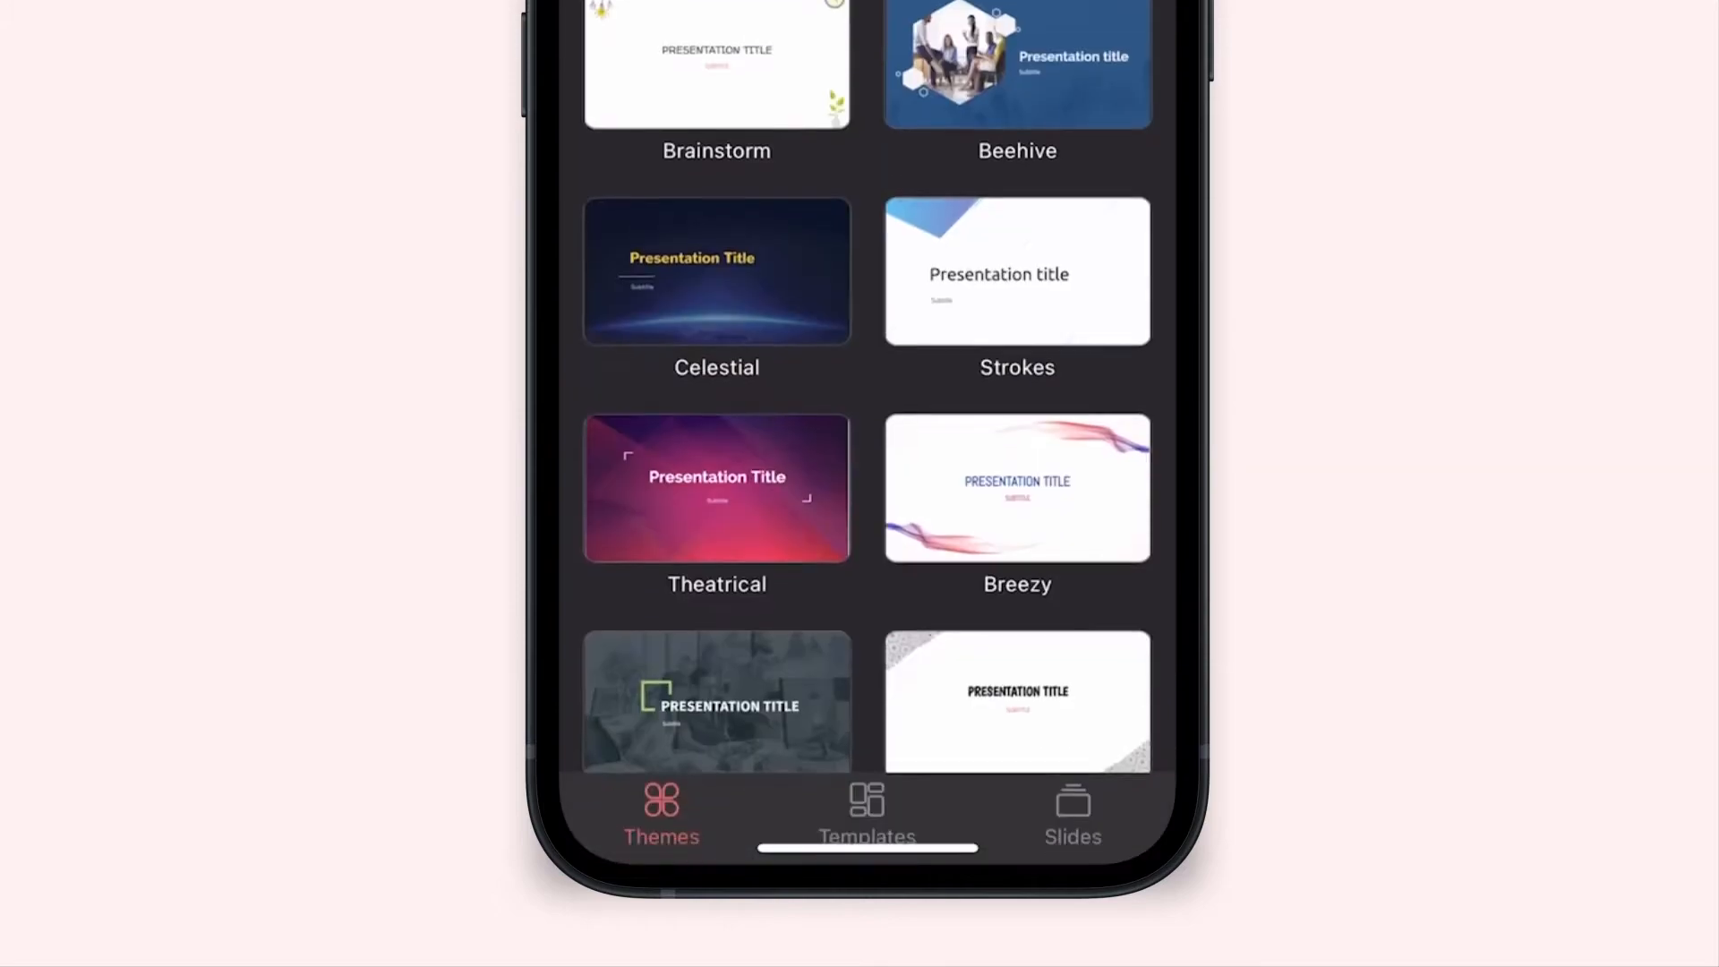
pyautogui.scroll(-3)
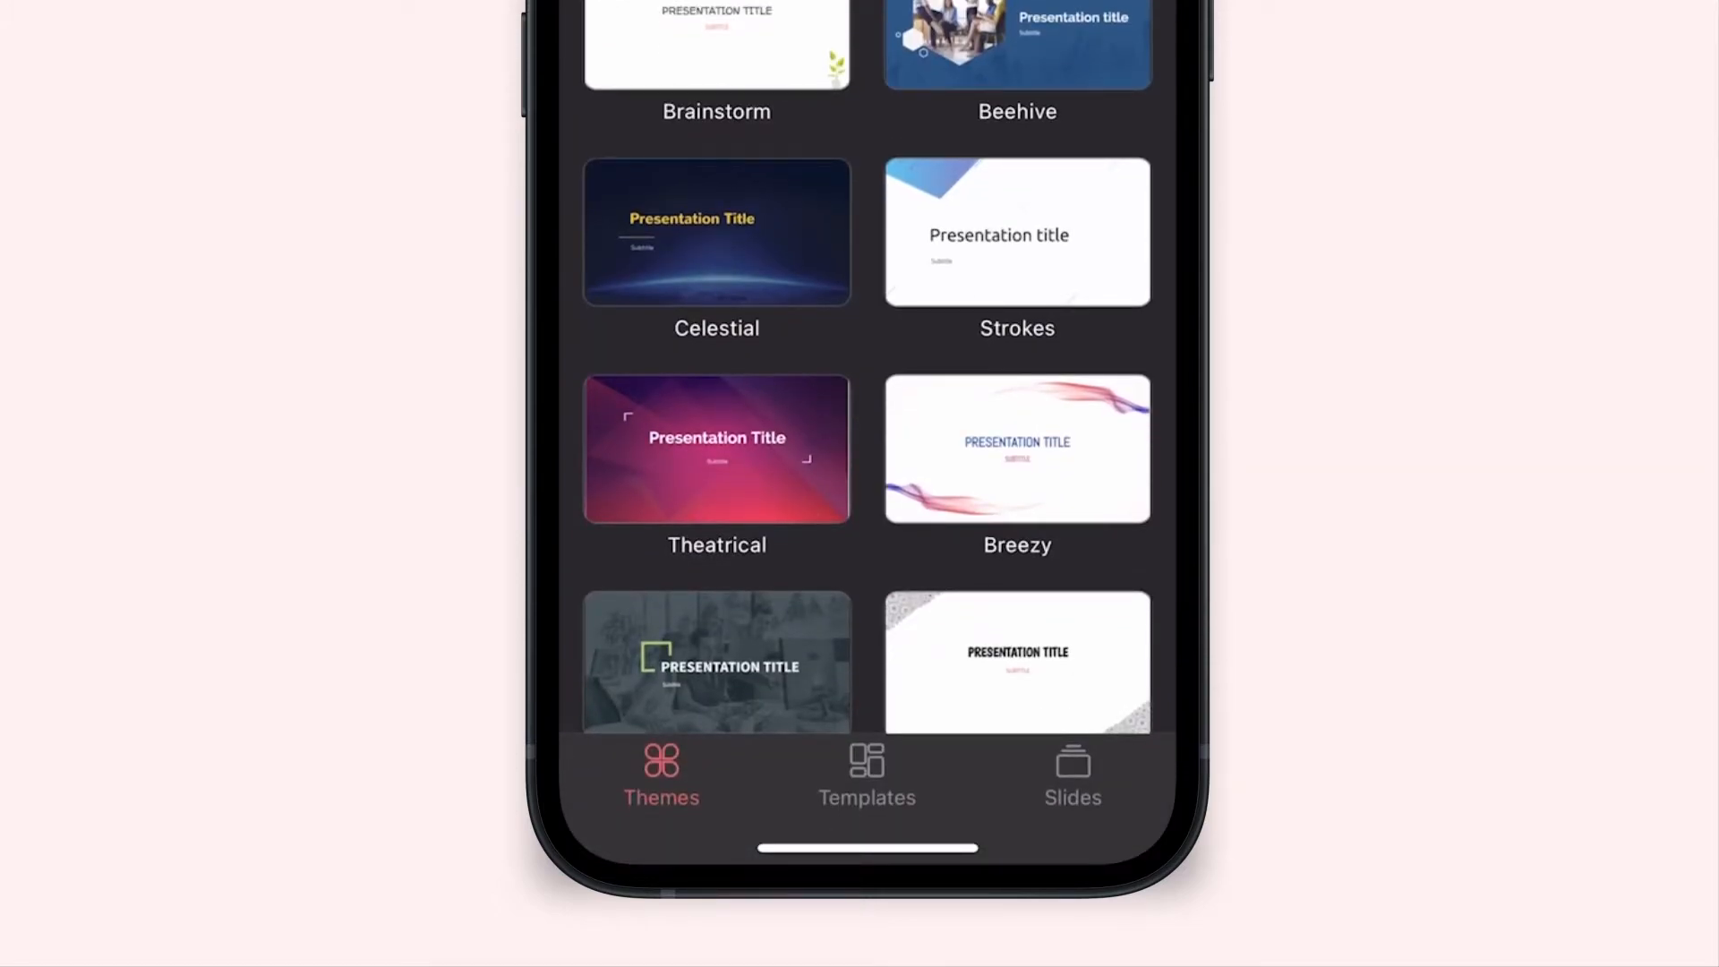
pyautogui.click(865, 777)
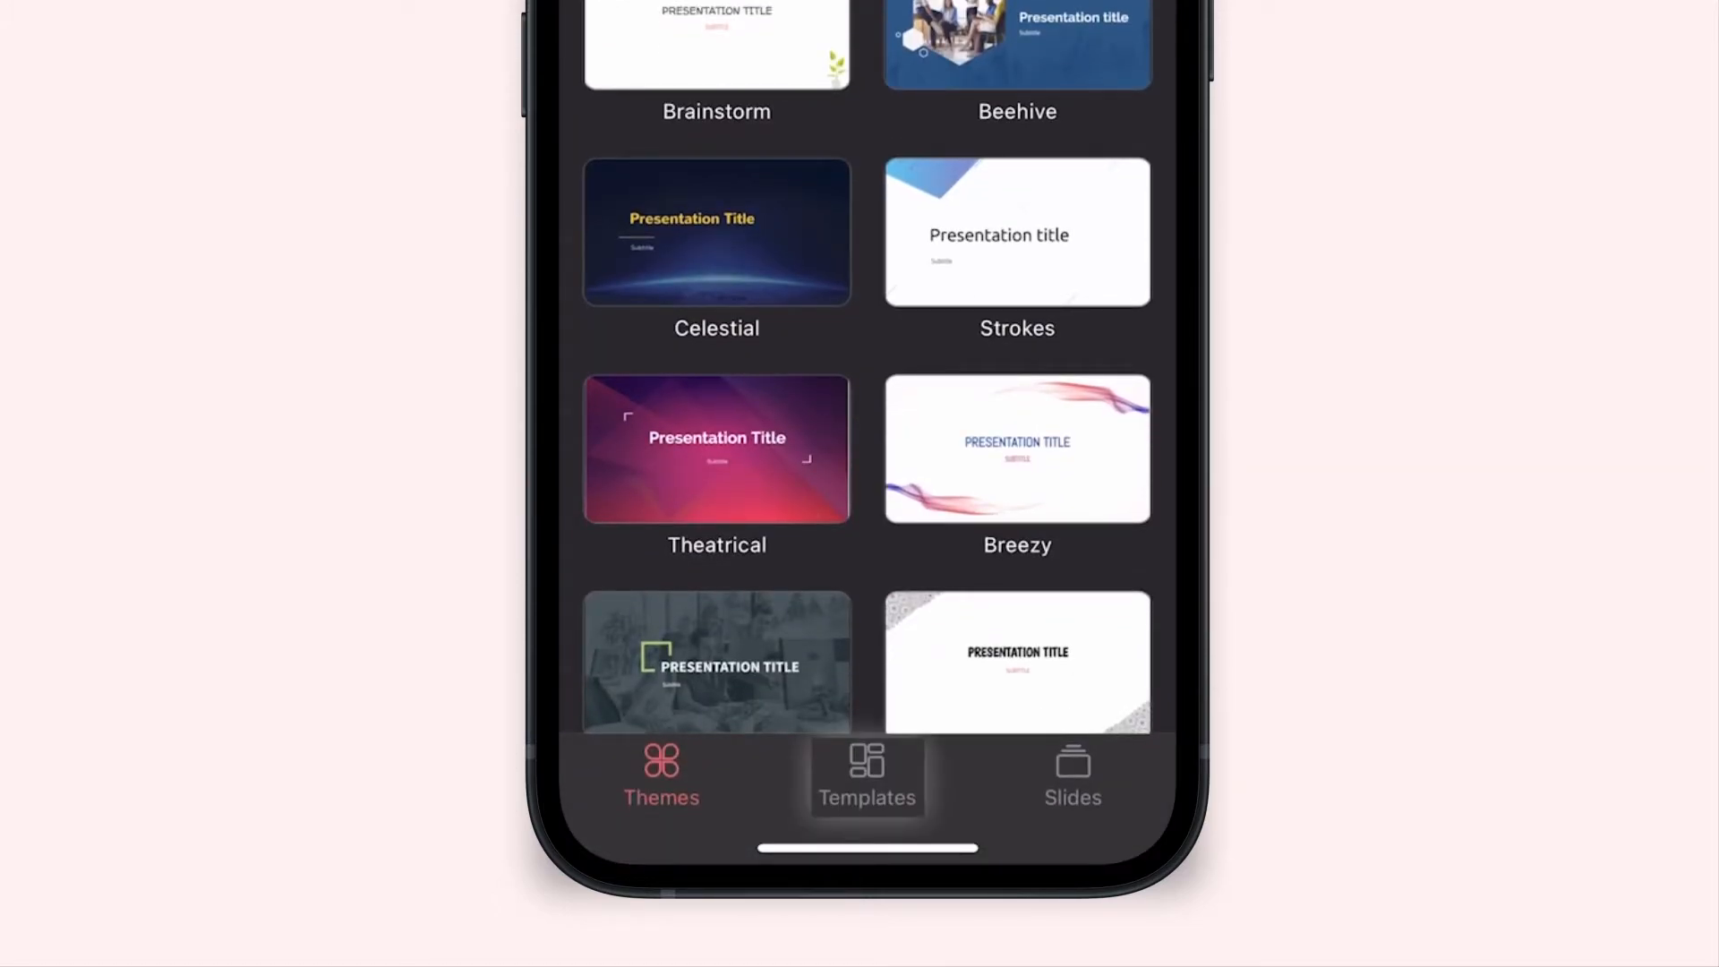
# Step: Create a presentation from the Sales category's Quarterly Sales Performance template
pyautogui.click(868, 776)
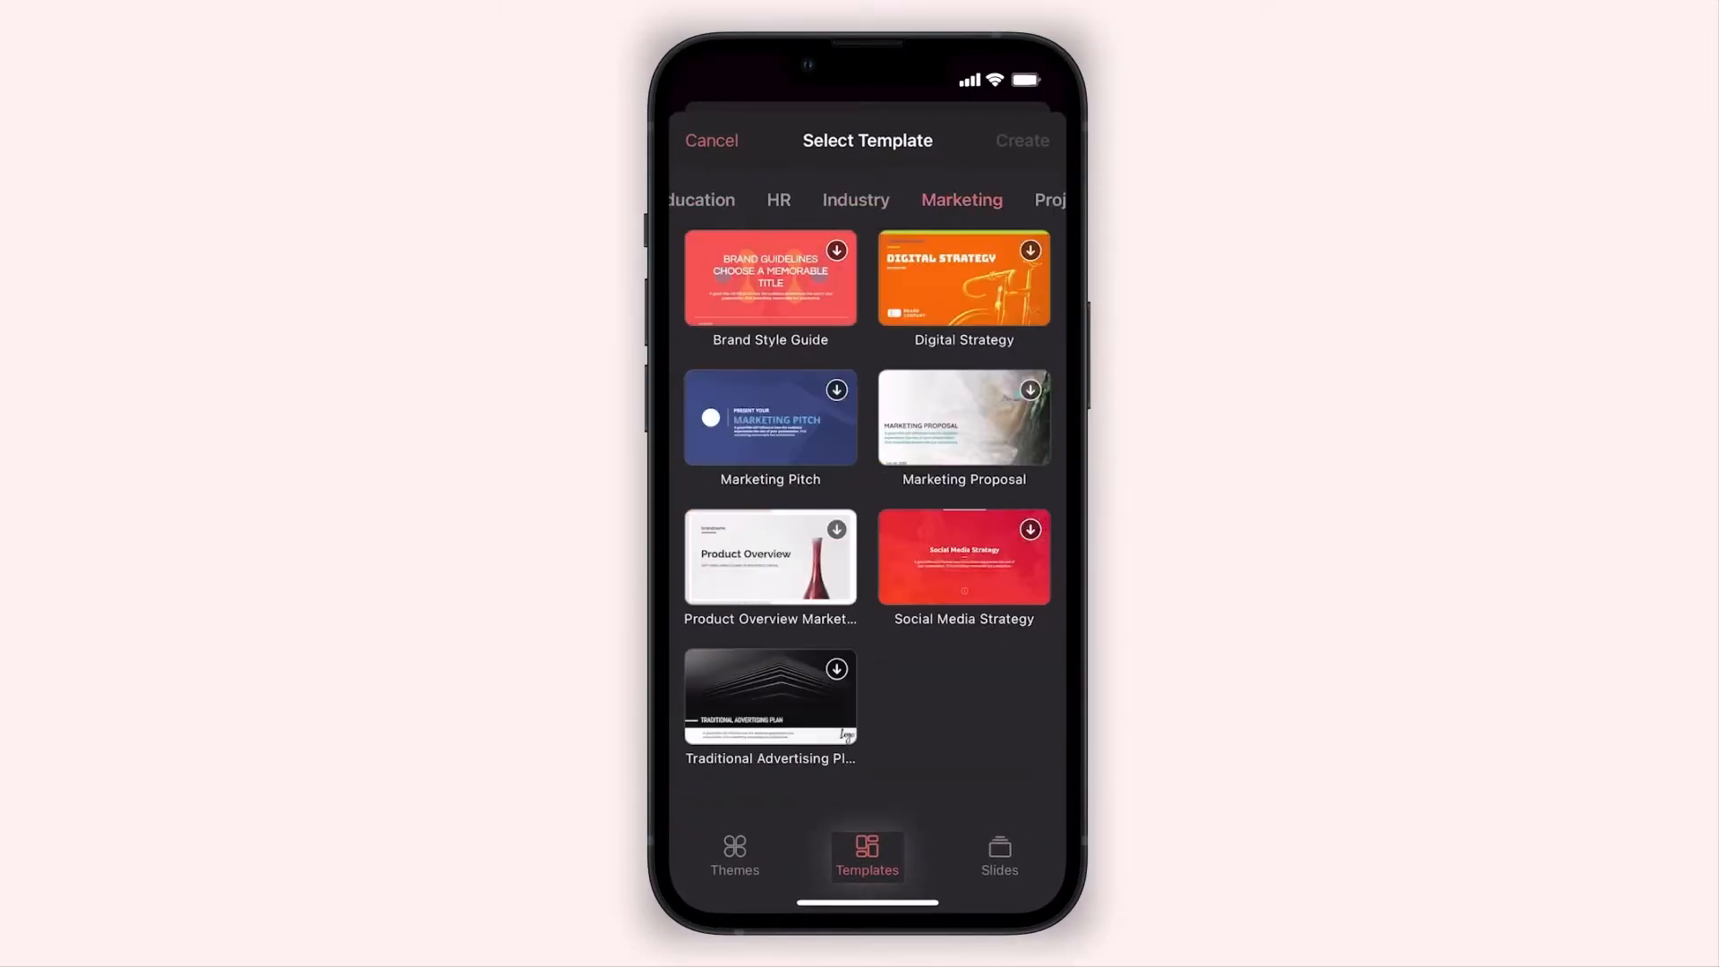
pyautogui.click(1035, 209)
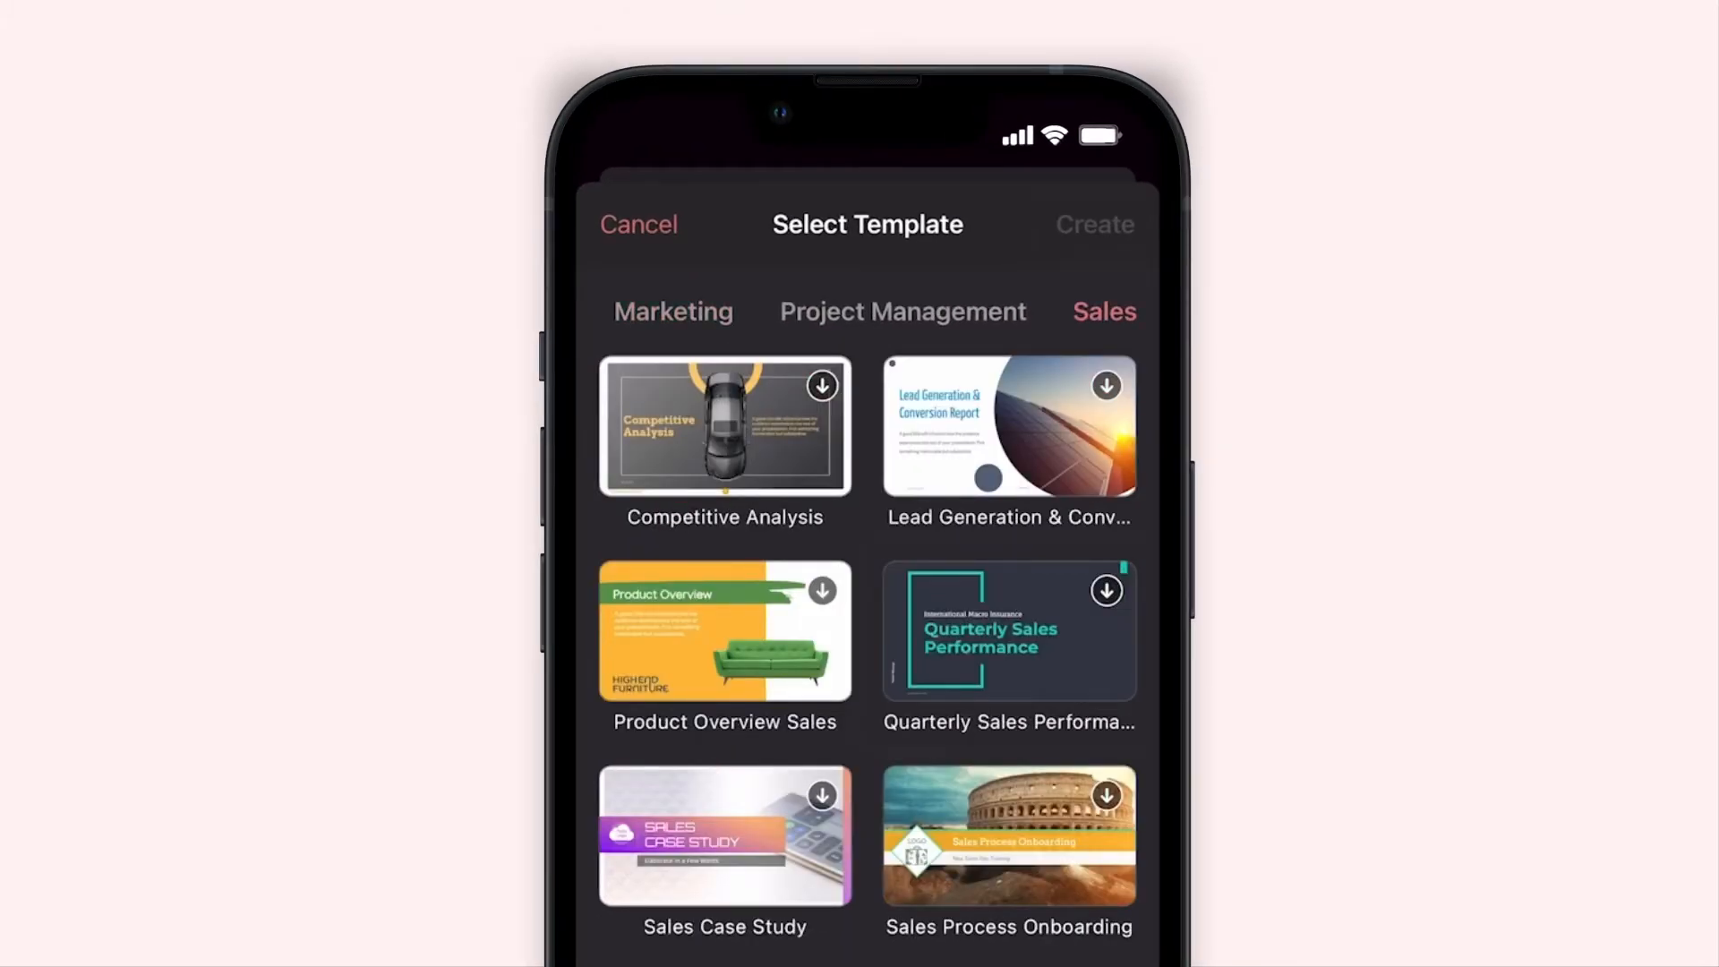
pyautogui.click(1009, 631)
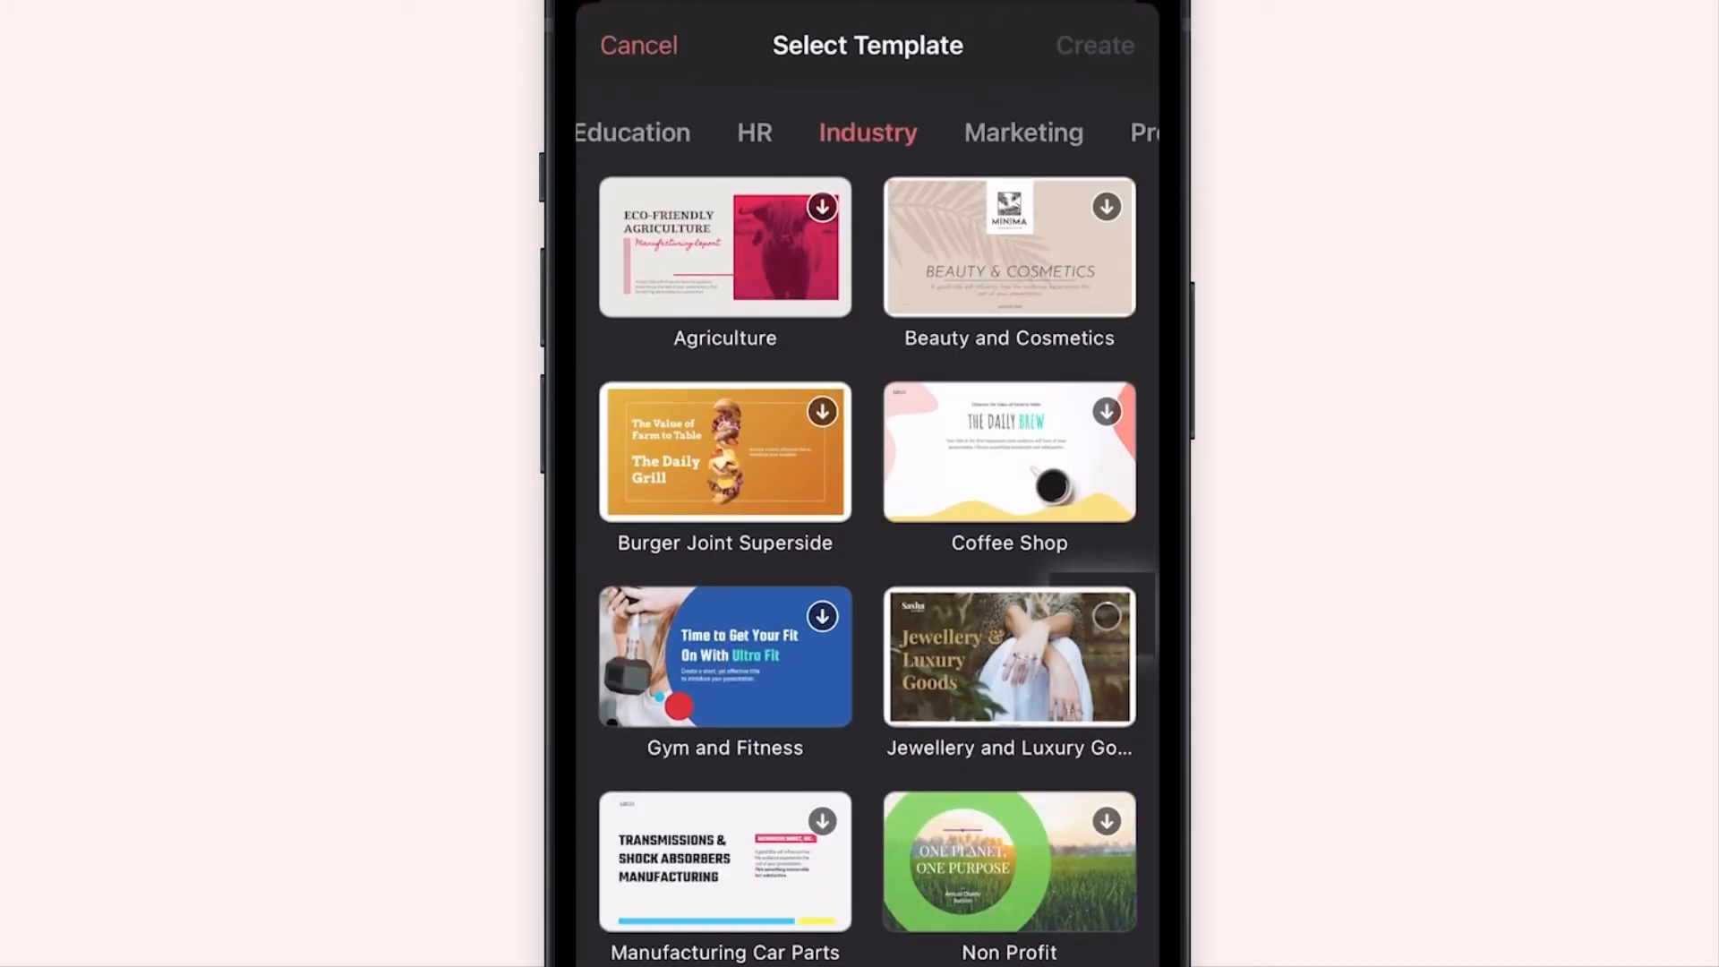
pyautogui.click(1106, 615)
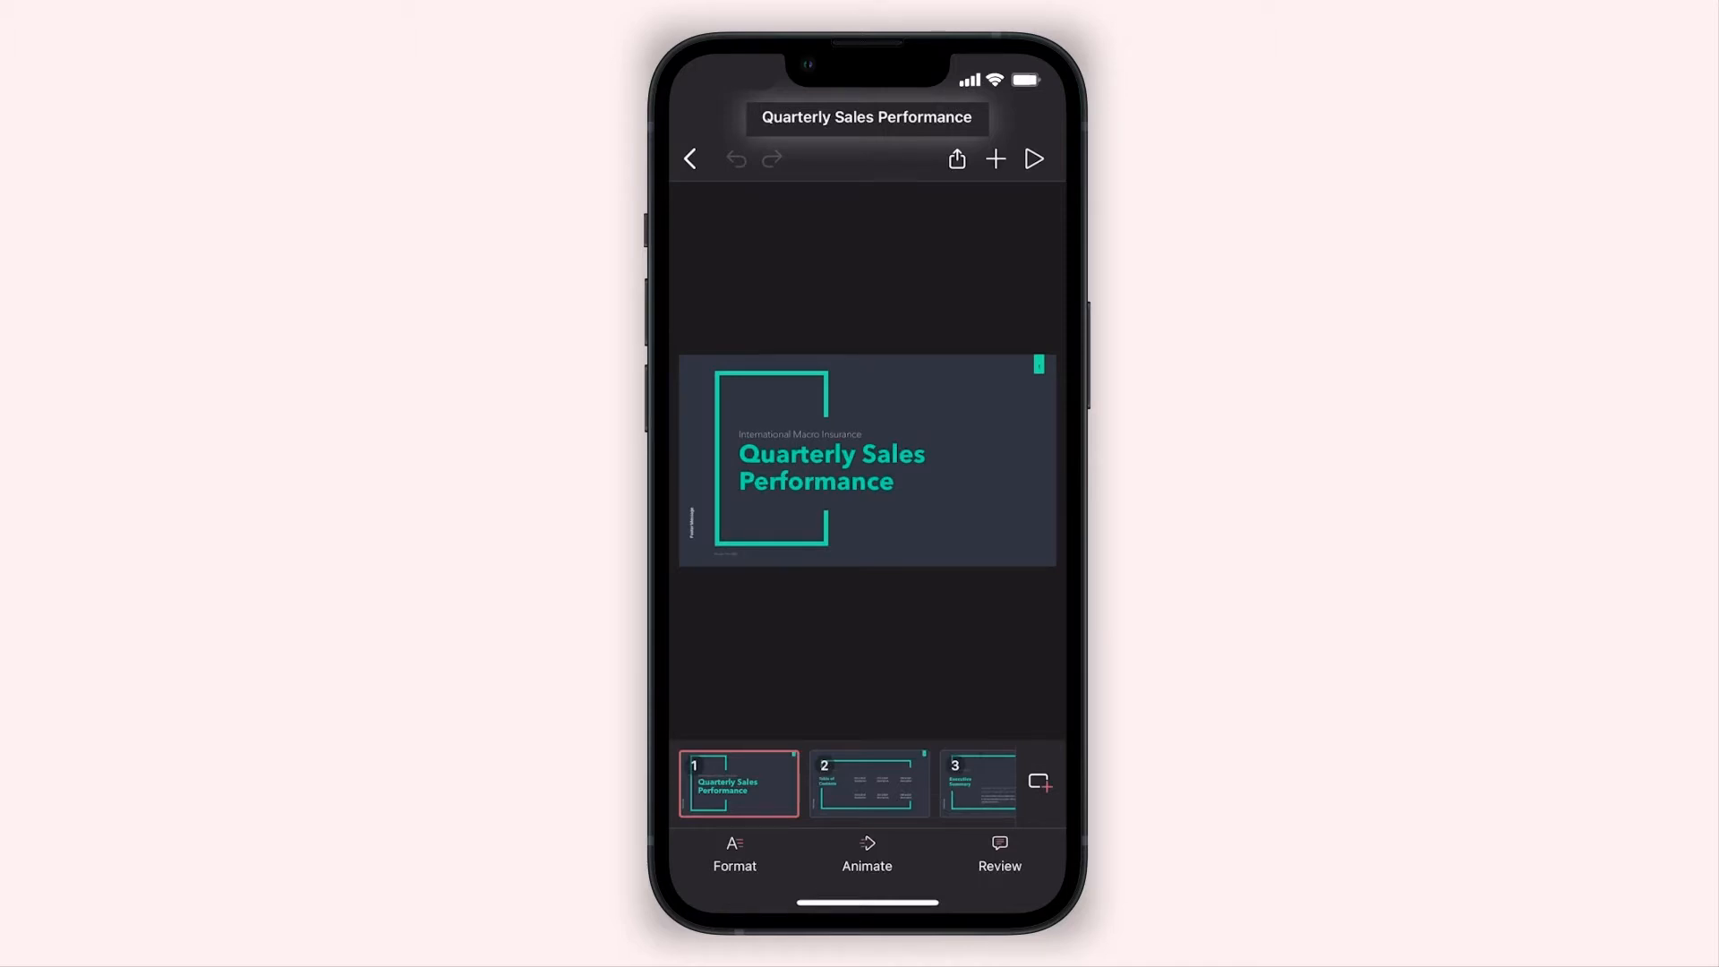
# Step: Rename the presentation to 'Zylker Q3 Sales Performance'
pyautogui.click(866, 118)
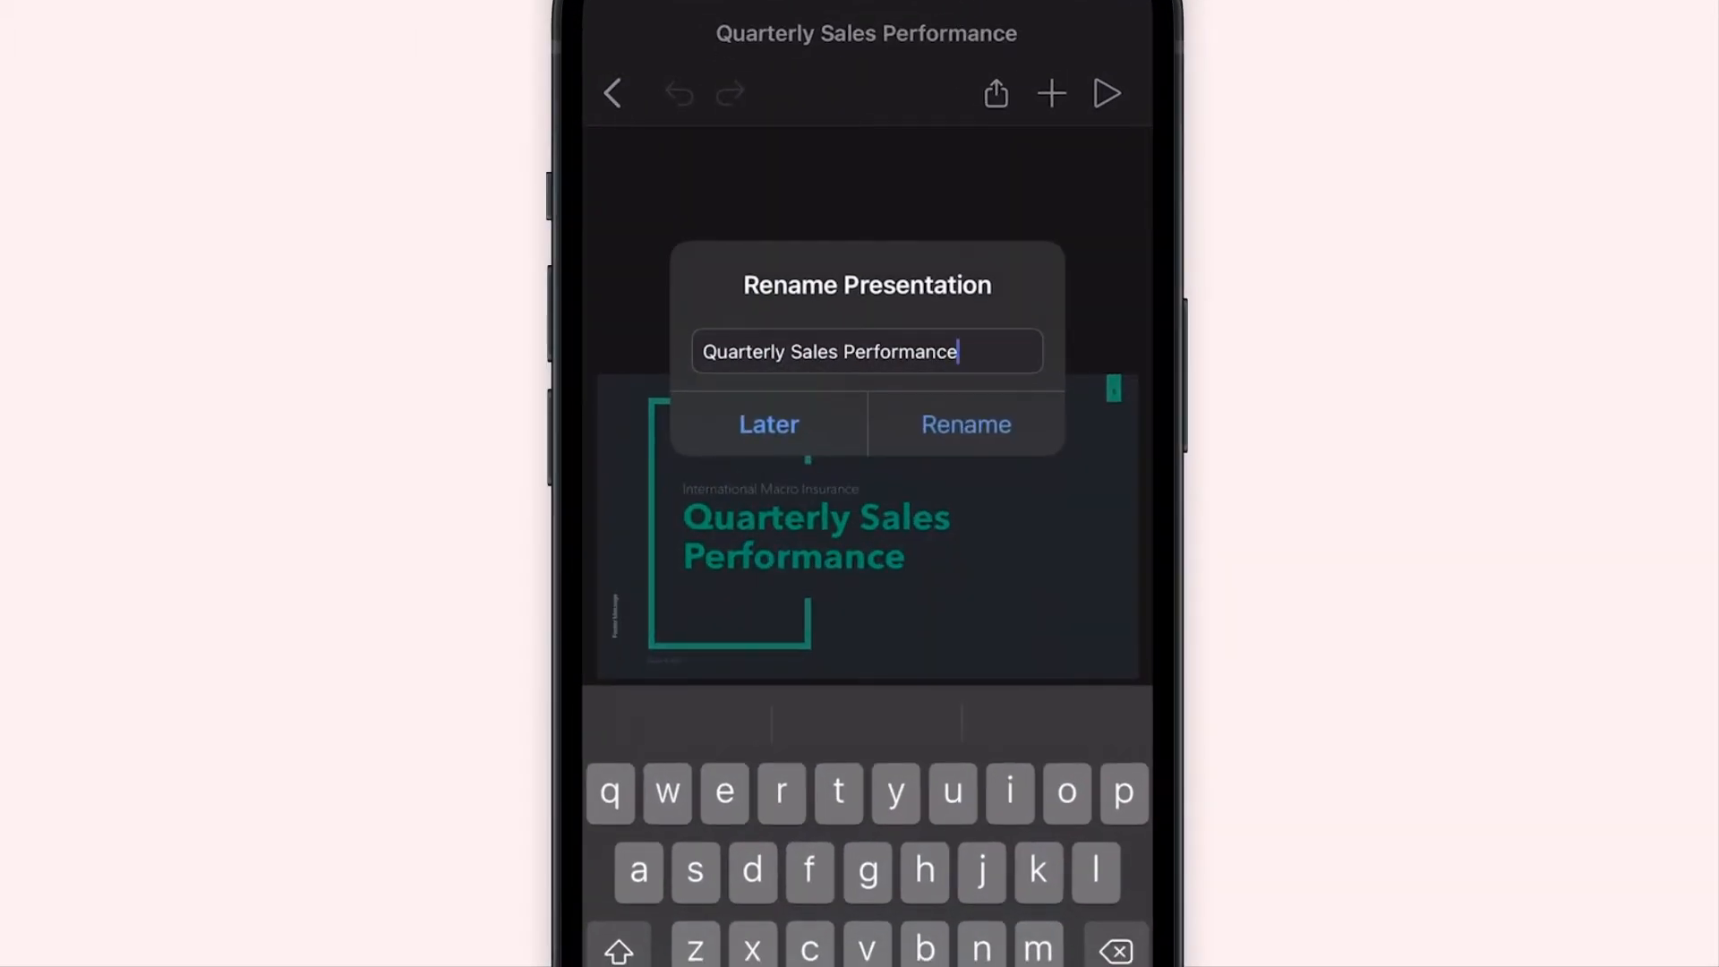
pyautogui.write('Zylker Q3 Sales Performance')
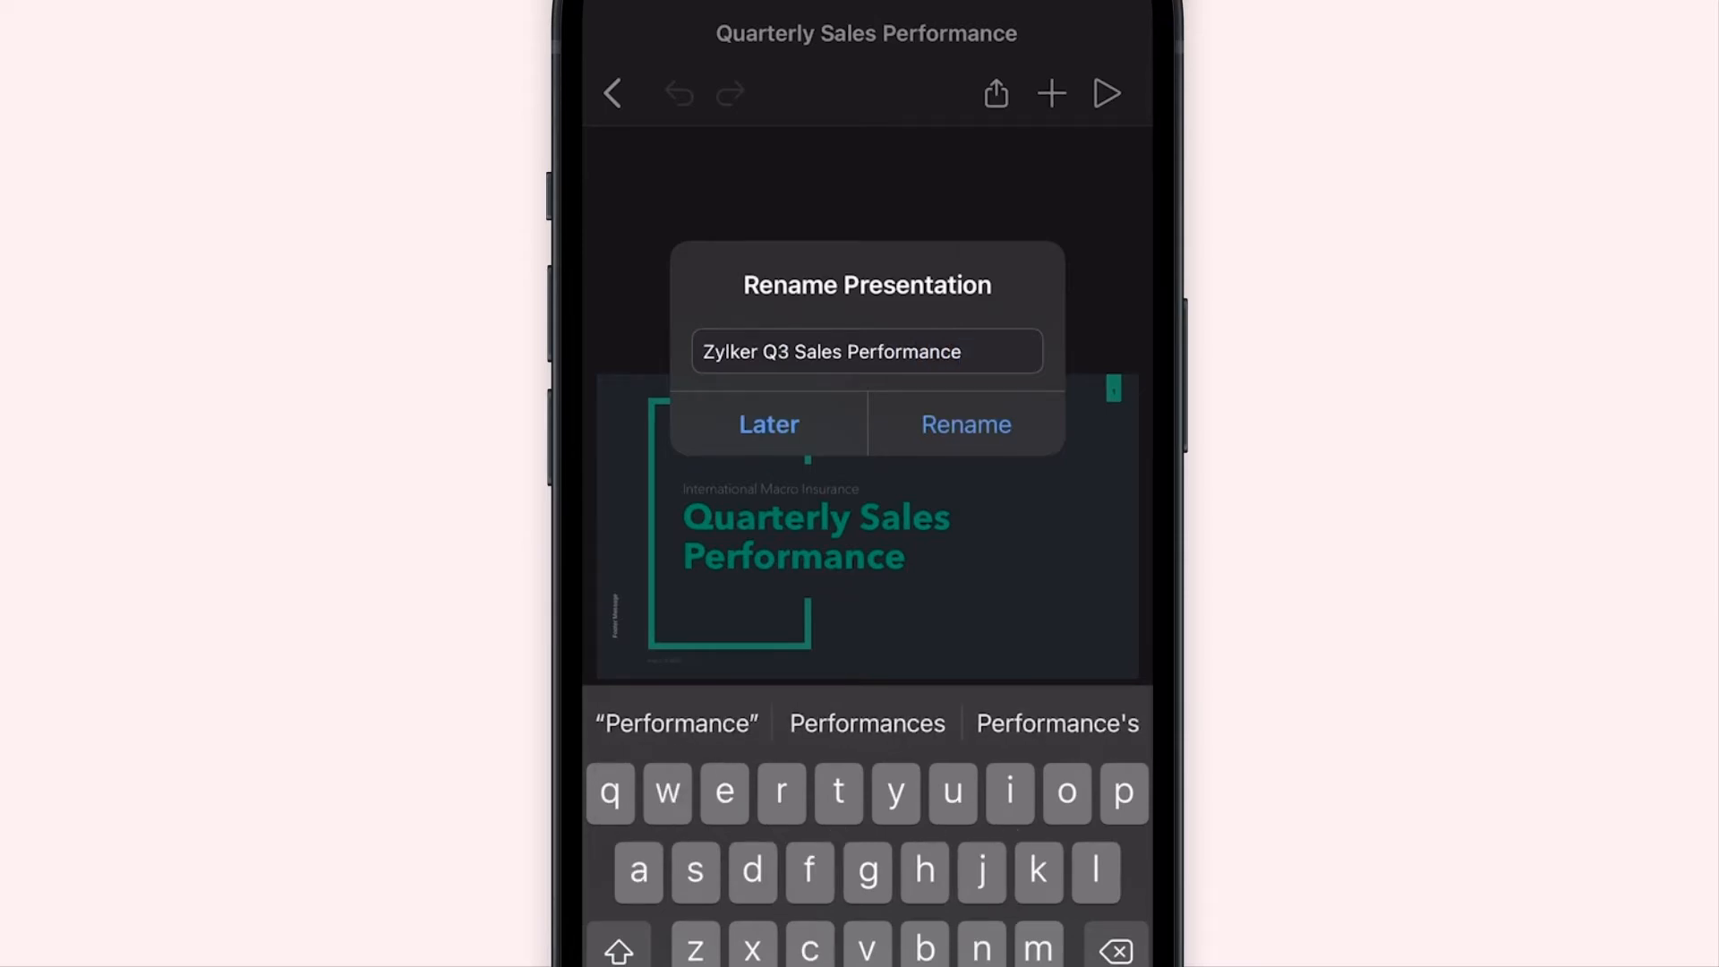
pyautogui.click(966, 425)
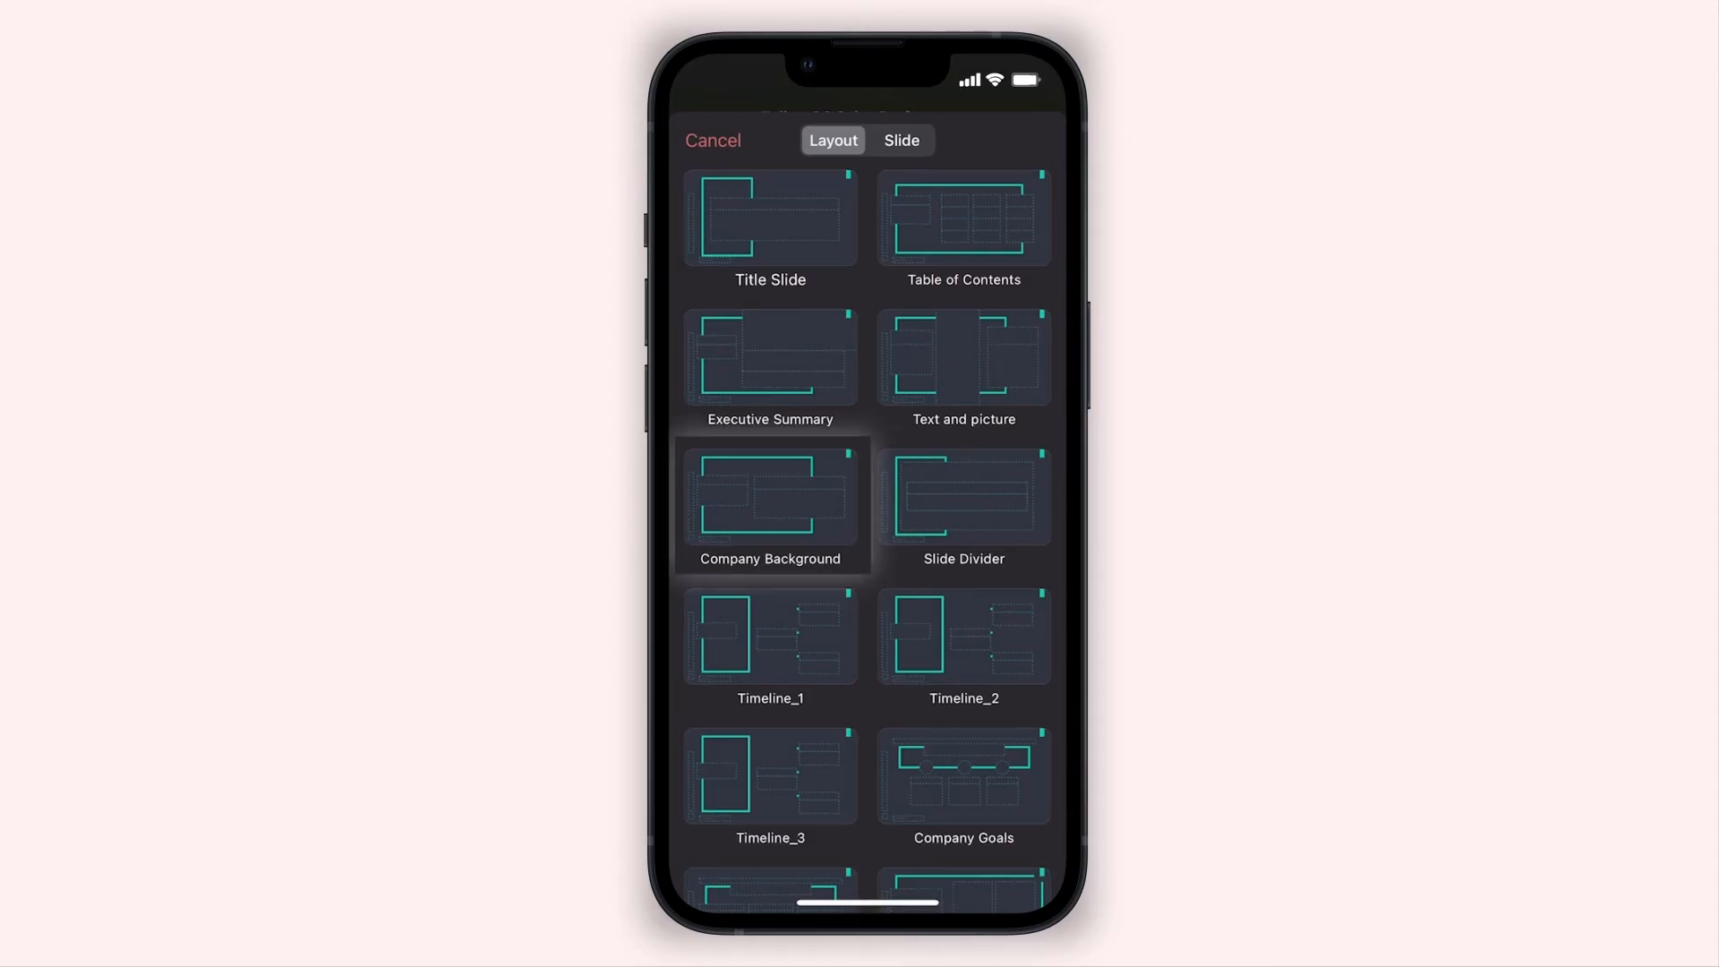
# Step: Pick the Company Background layout, then view ready-made Cover Slide designs
pyautogui.click(770, 498)
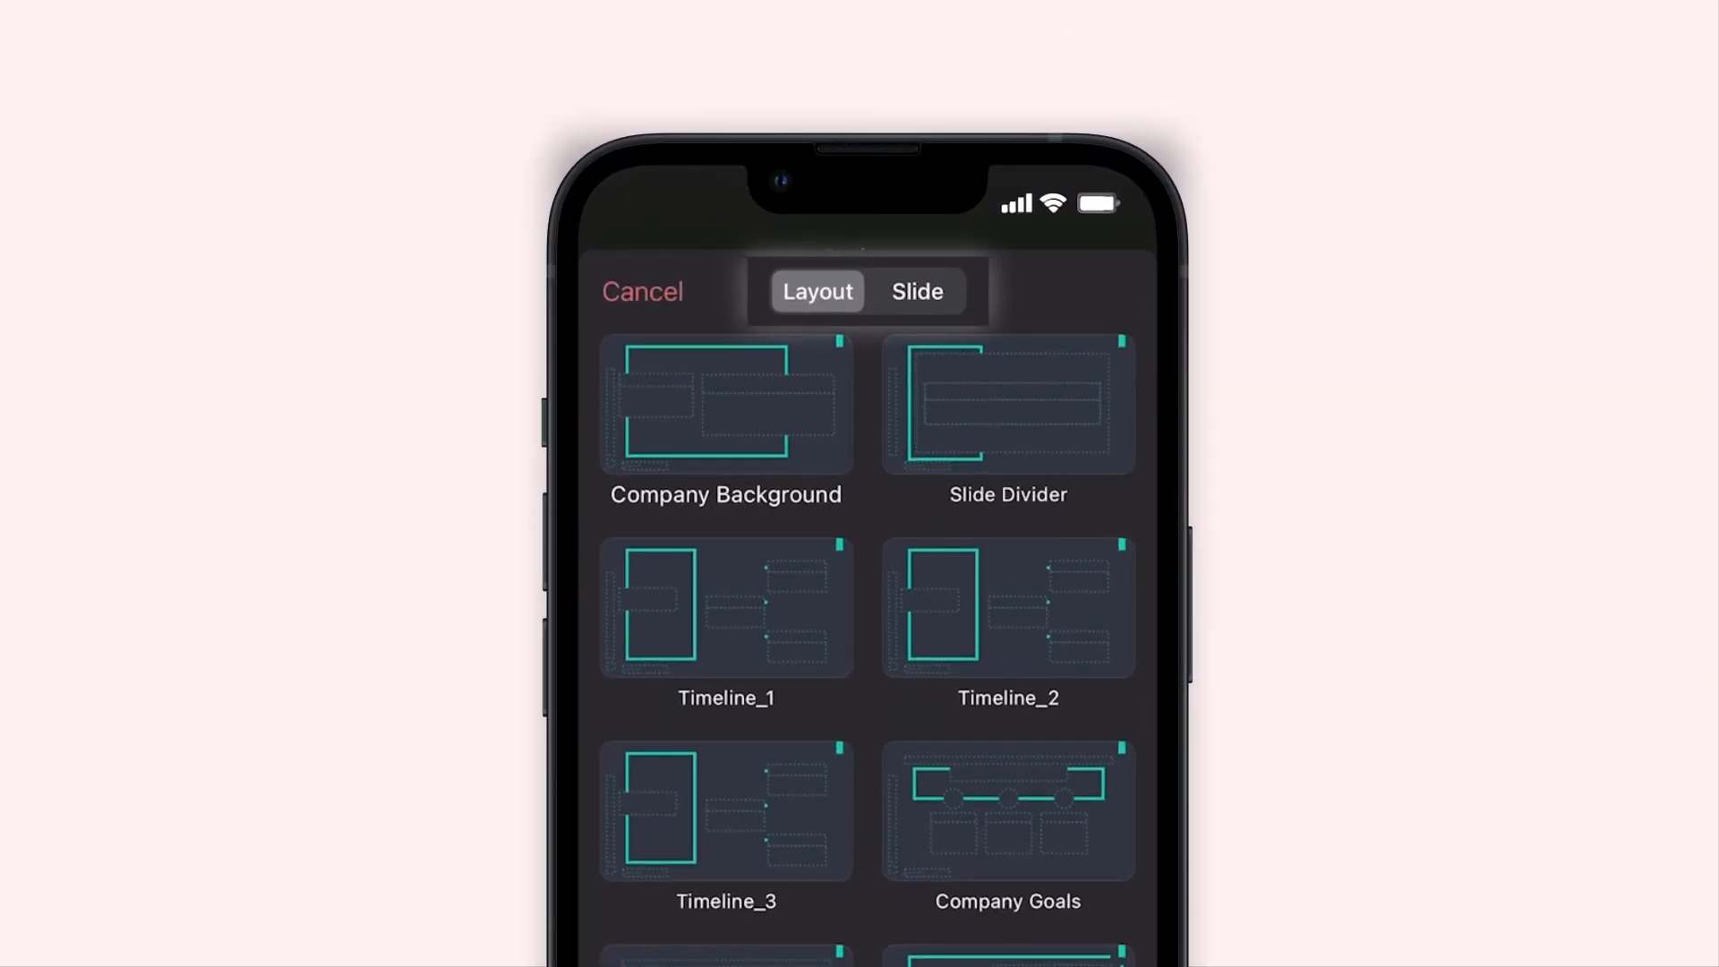
pyautogui.click(917, 291)
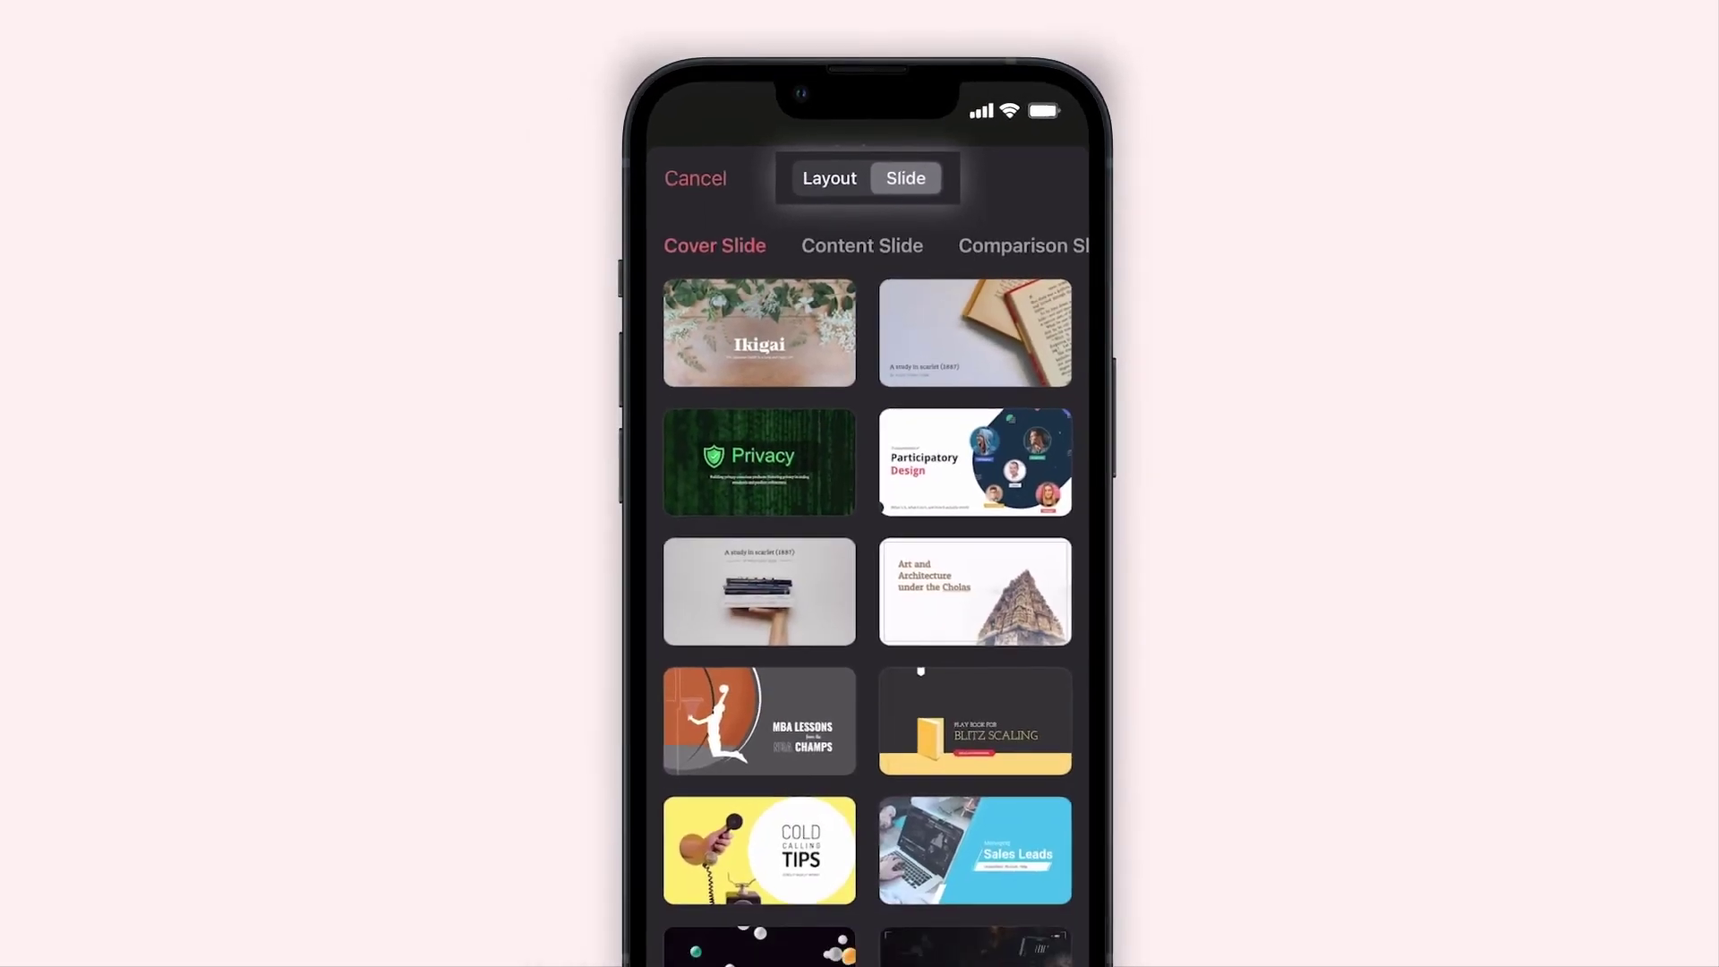